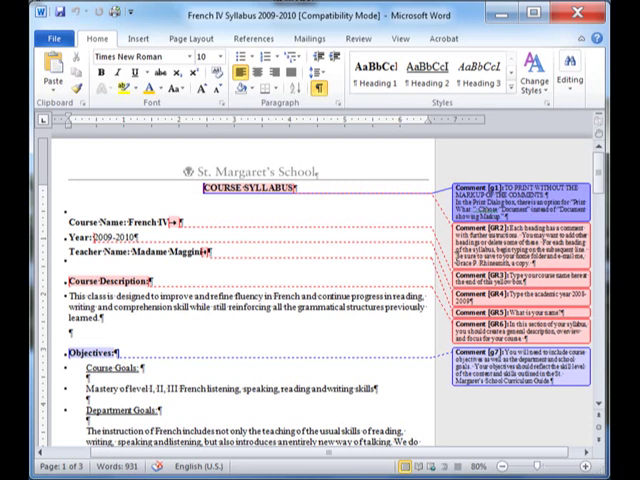
pyautogui.moveTo(446, 246)
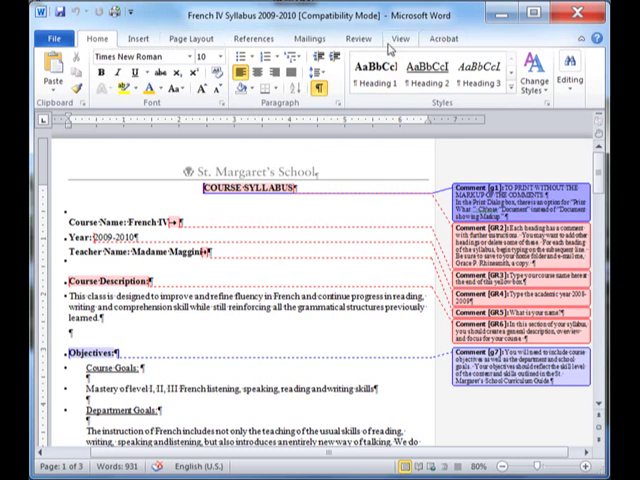
# - Switch the ribbon to the Review tab for the commented French IV syllabus
pyautogui.click(352, 38)
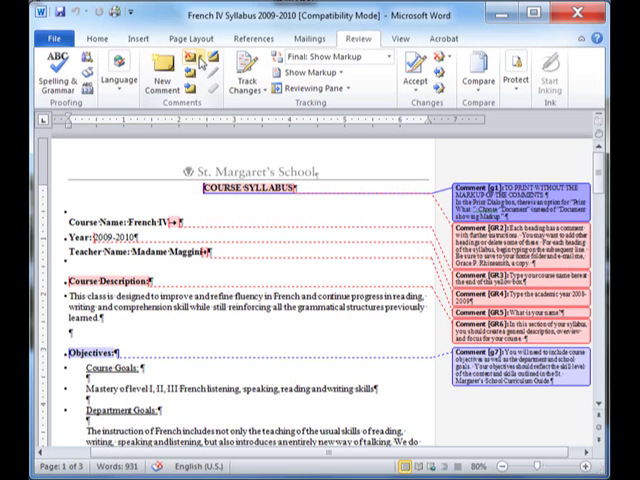
# - Delete all comments in the syllabus with Delete All Comments in Document
pyautogui.click(199, 56)
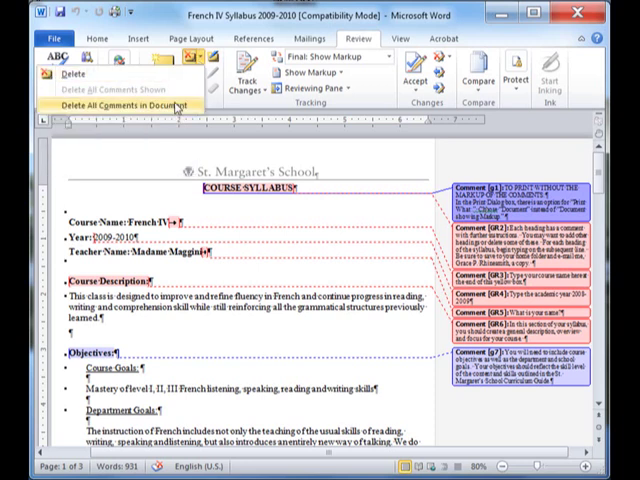
pyautogui.click(122, 104)
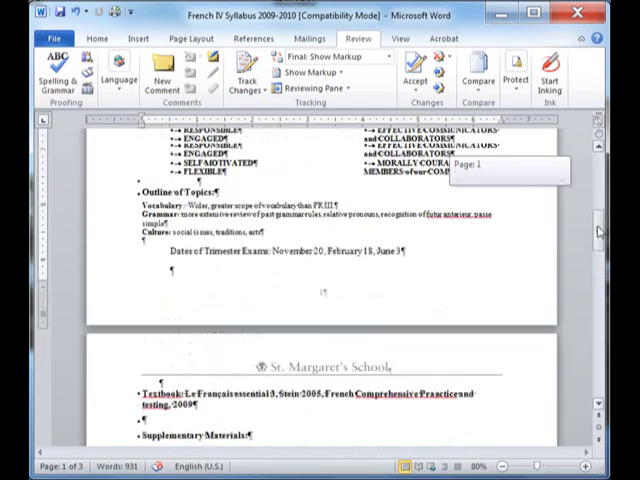
pyautogui.scroll(3)
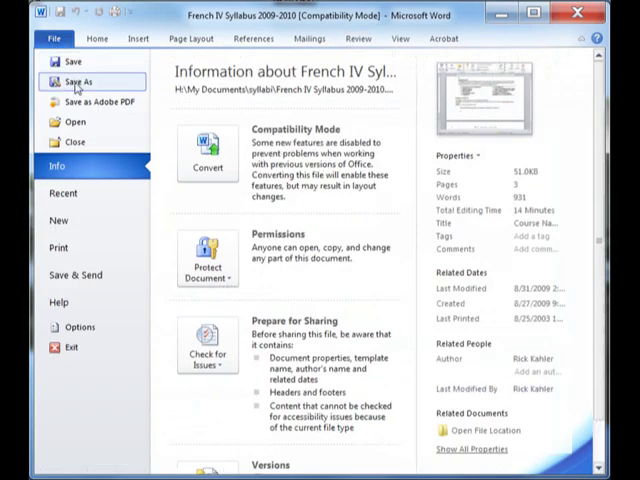
# - Save the comment-free syllabus as a new file named 'xxx'
pyautogui.click(81, 81)
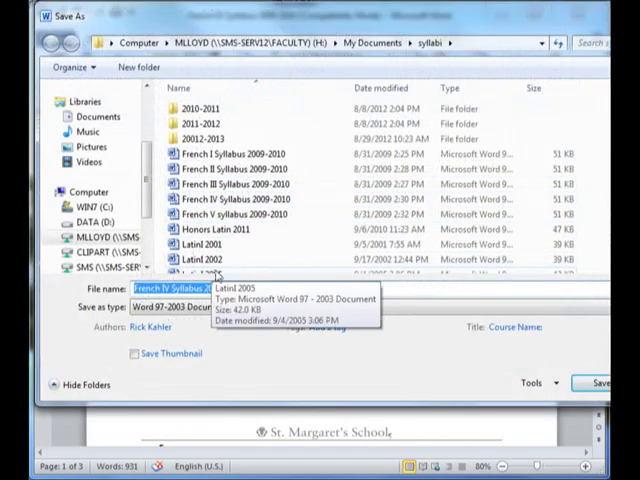
pyautogui.moveTo(320, 350)
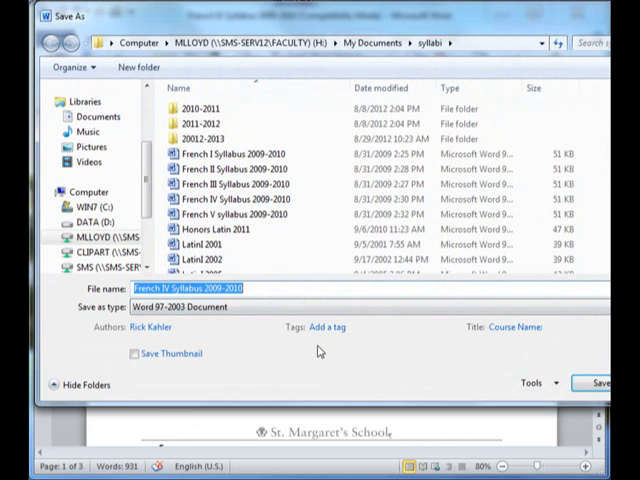
pyautogui.write('xxx')
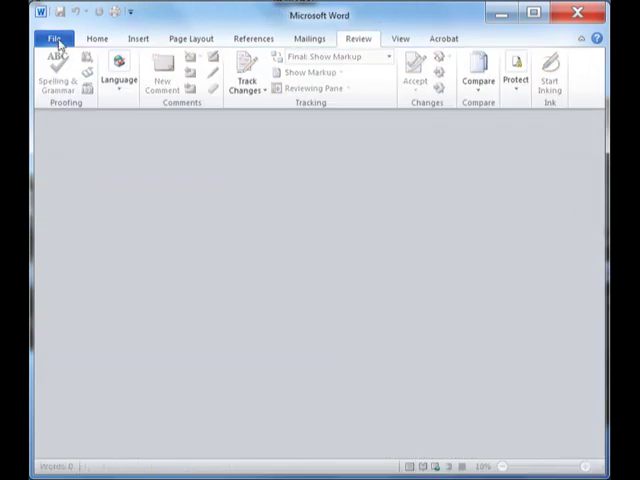
# - Reopen 'xxx' from Recent Documents and scroll through it
pyautogui.click(53, 38)
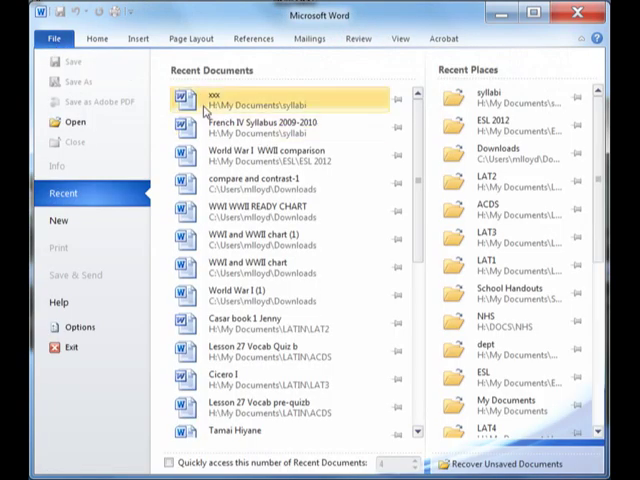
pyautogui.moveTo(215, 100)
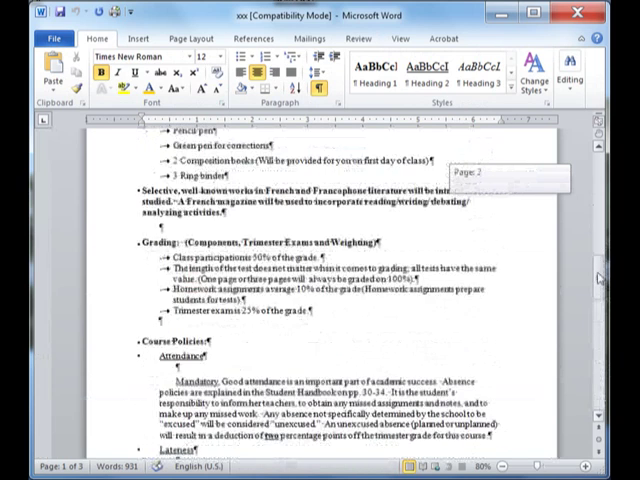
pyautogui.scroll(3)
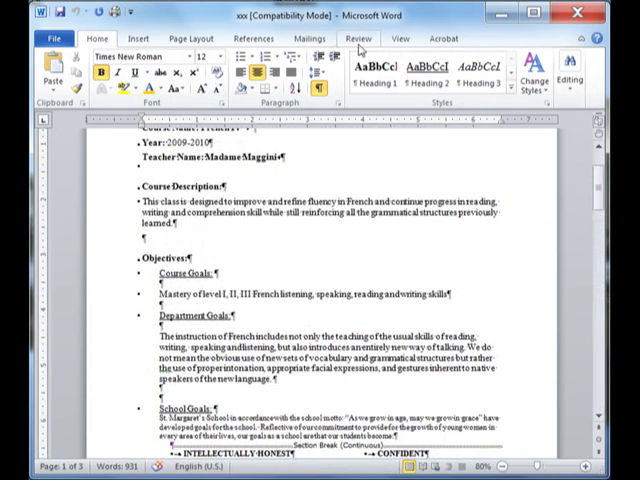
# - Show the Review tab to confirm 'xxx' has no comments
pyautogui.click(354, 38)
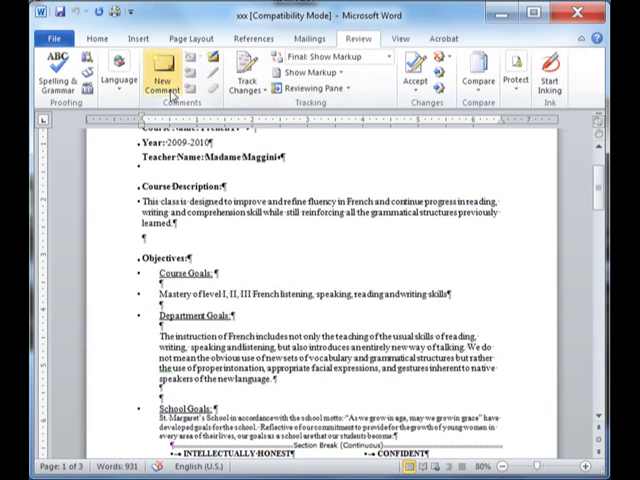
pyautogui.moveTo(195, 75)
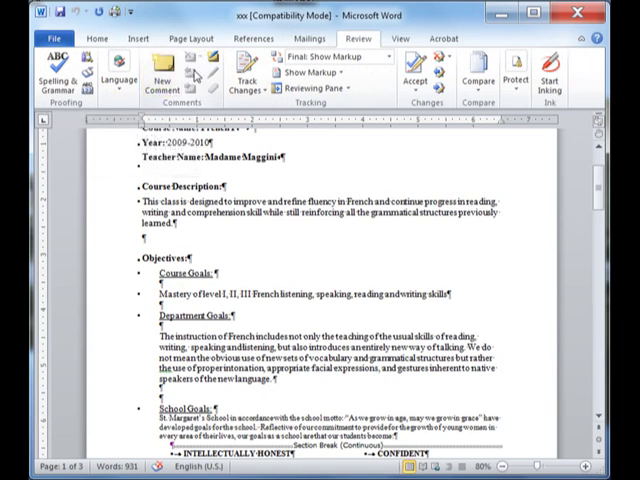
pyautogui.moveTo(528, 44)
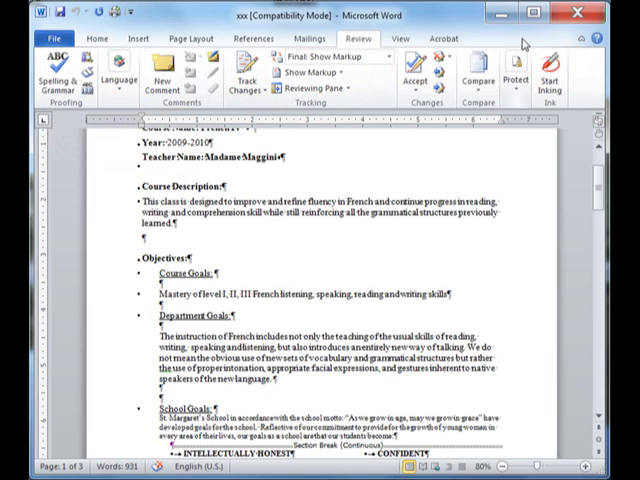